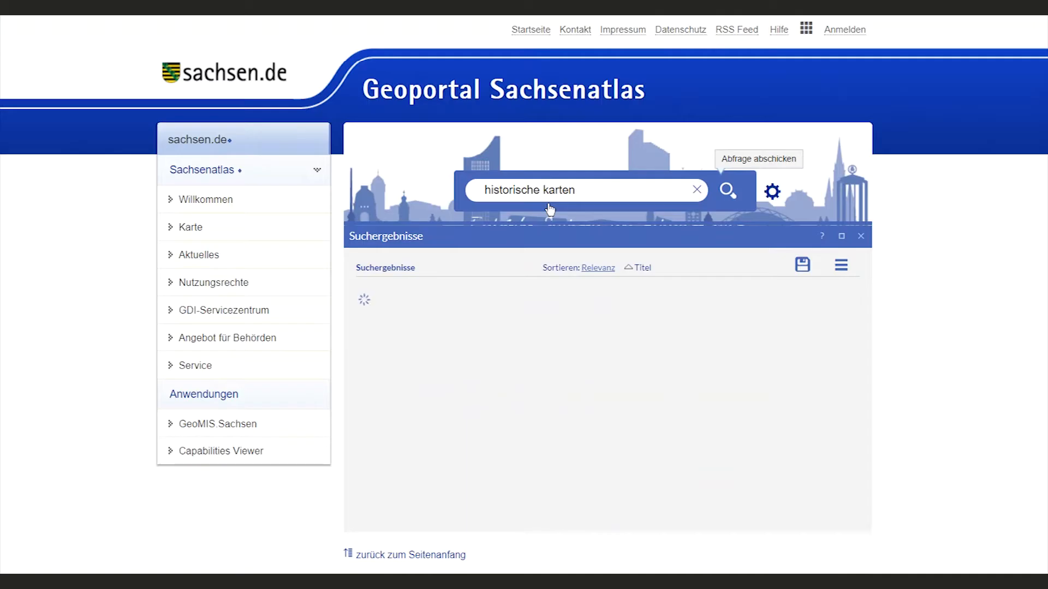
Step: Open the historical maps WMS Capabilities Viewer and select its GetCapabilities URL
click(727, 190)
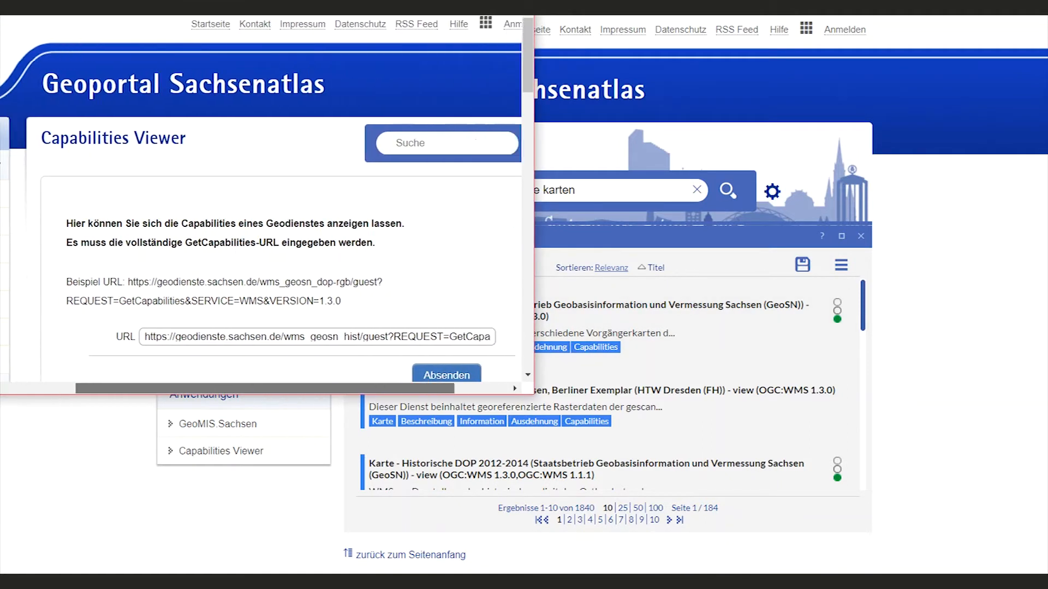
scroll(down, 3)
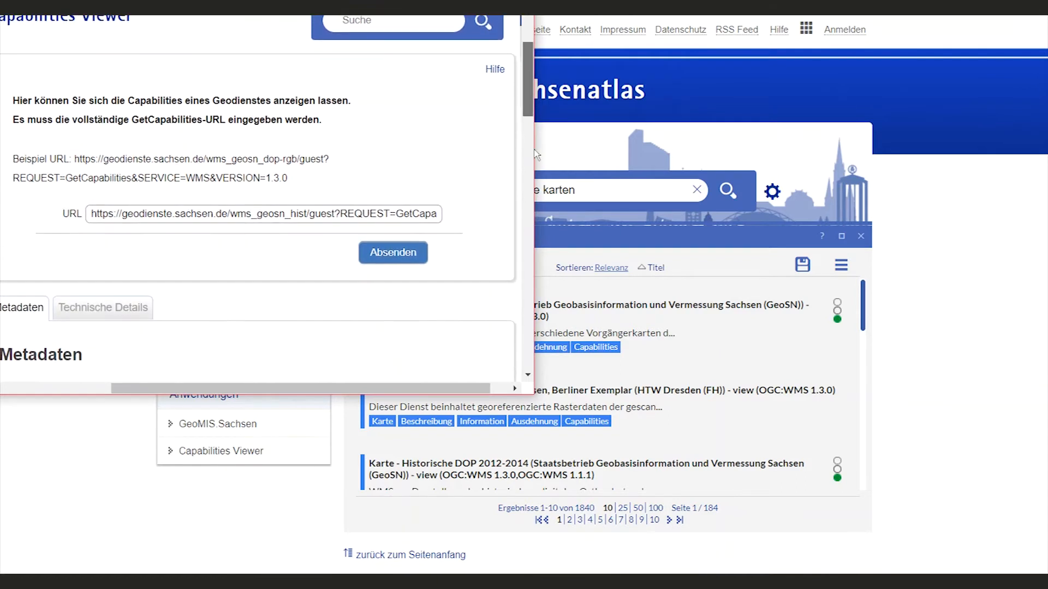
triple_click(264, 212)
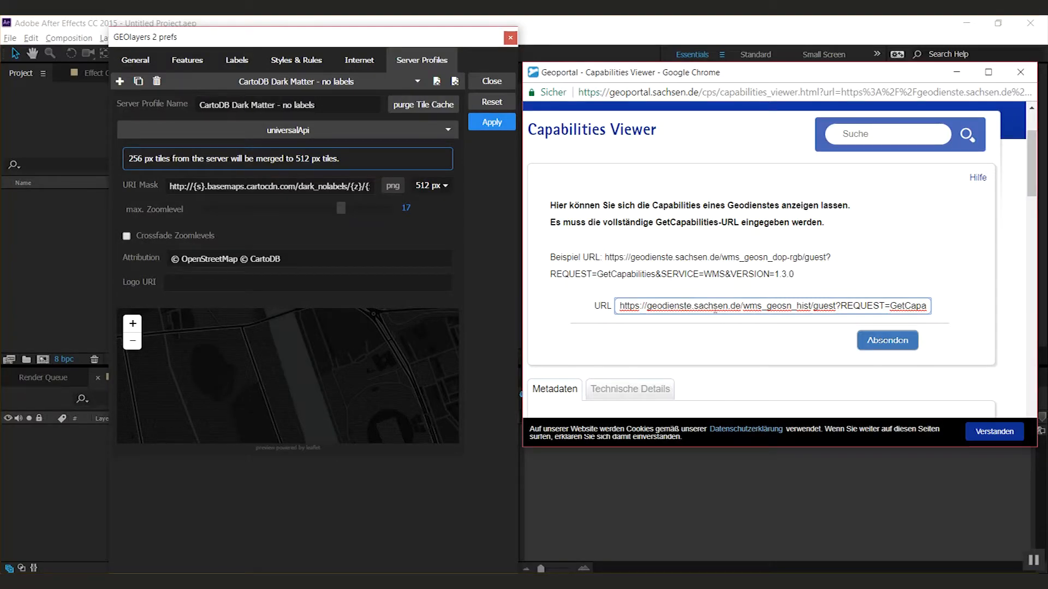
Step: Select the historical maps GetCapabilities URL in Chrome to copy it
triple_click(772, 306)
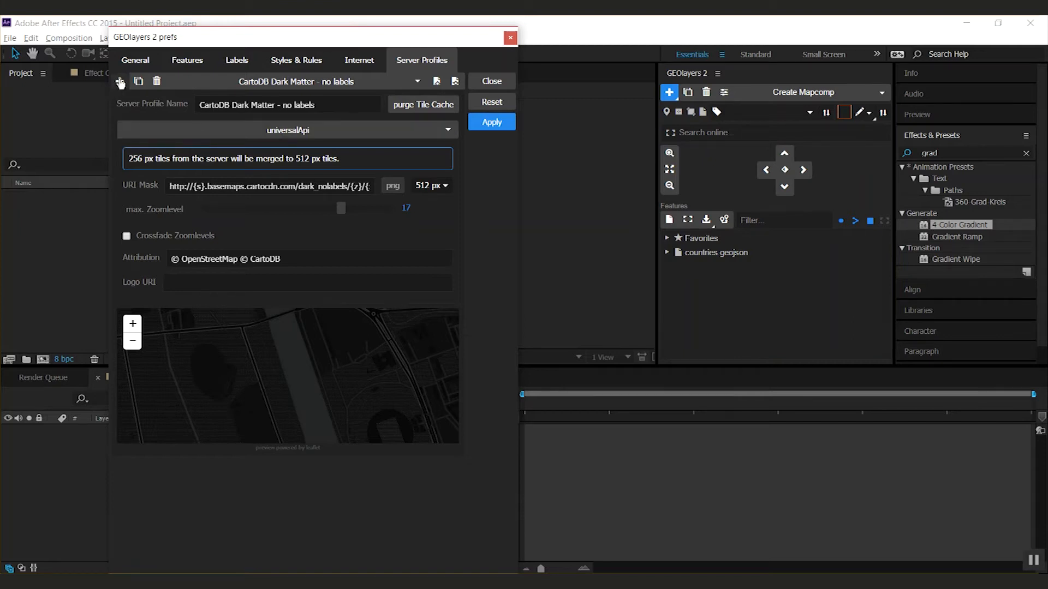
Step: Add a wmsApi server profile using the pasted historical maps WMS URL
click(120, 81)
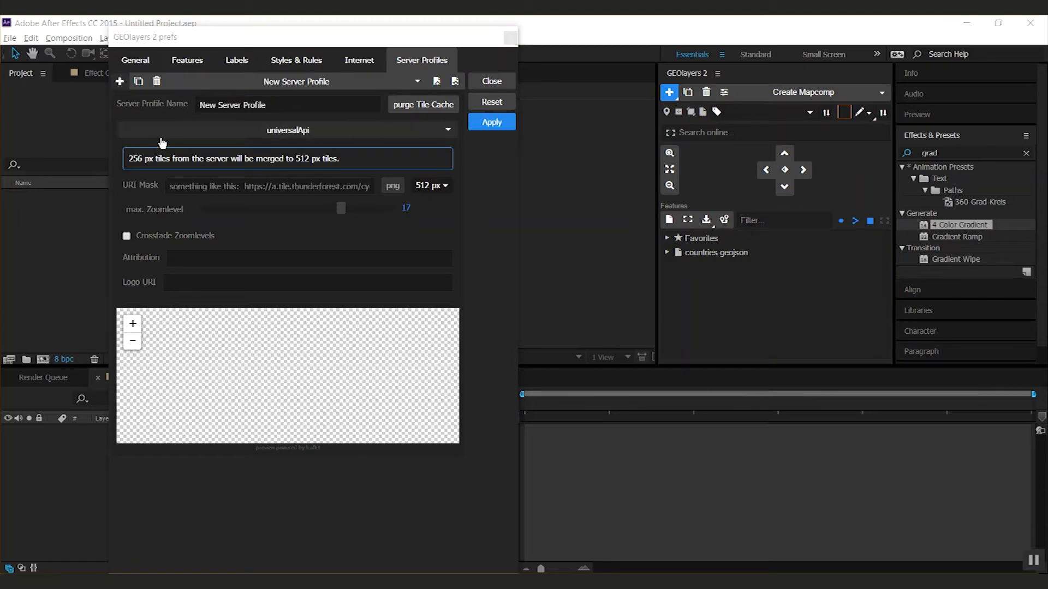
click(288, 129)
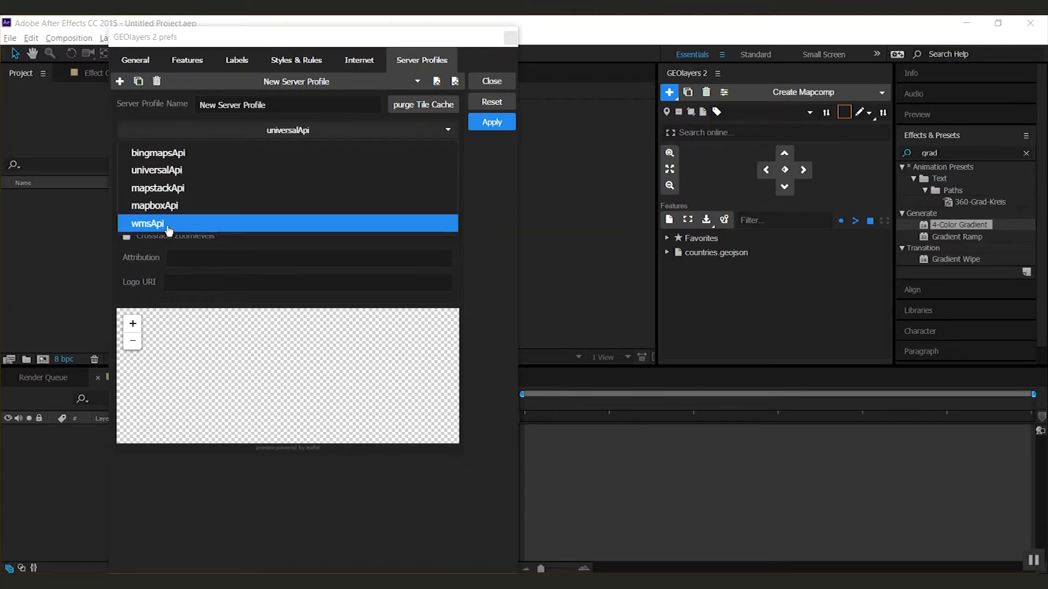
click(148, 223)
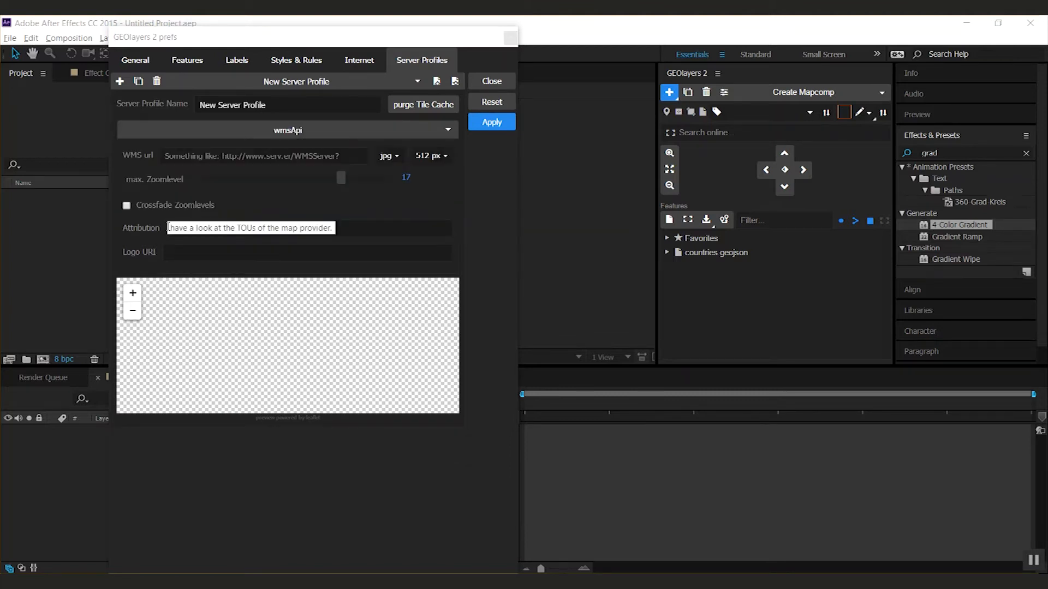
click(263, 155)
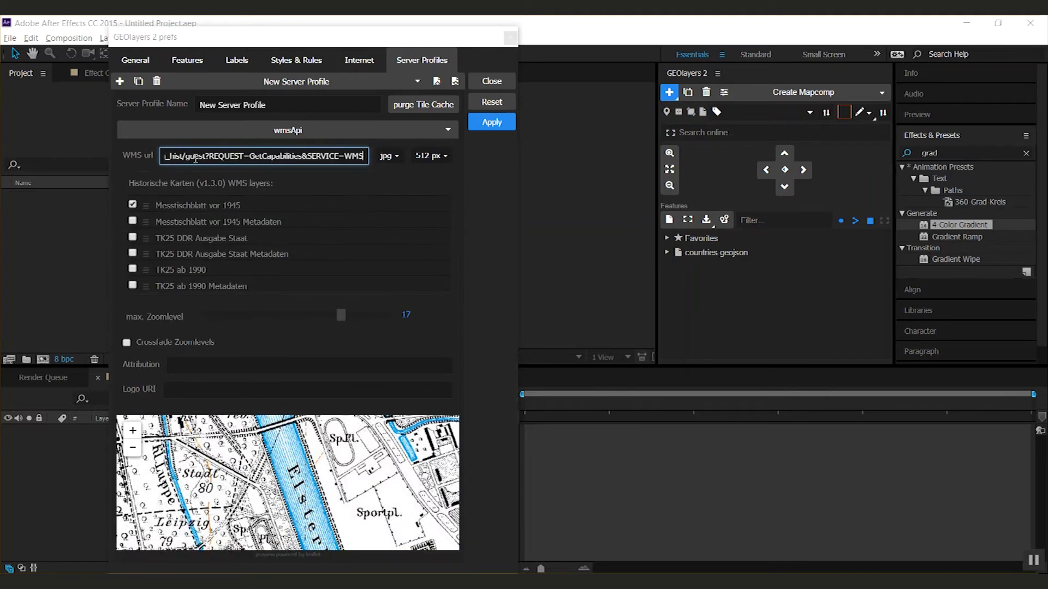
mouse_move(152, 195)
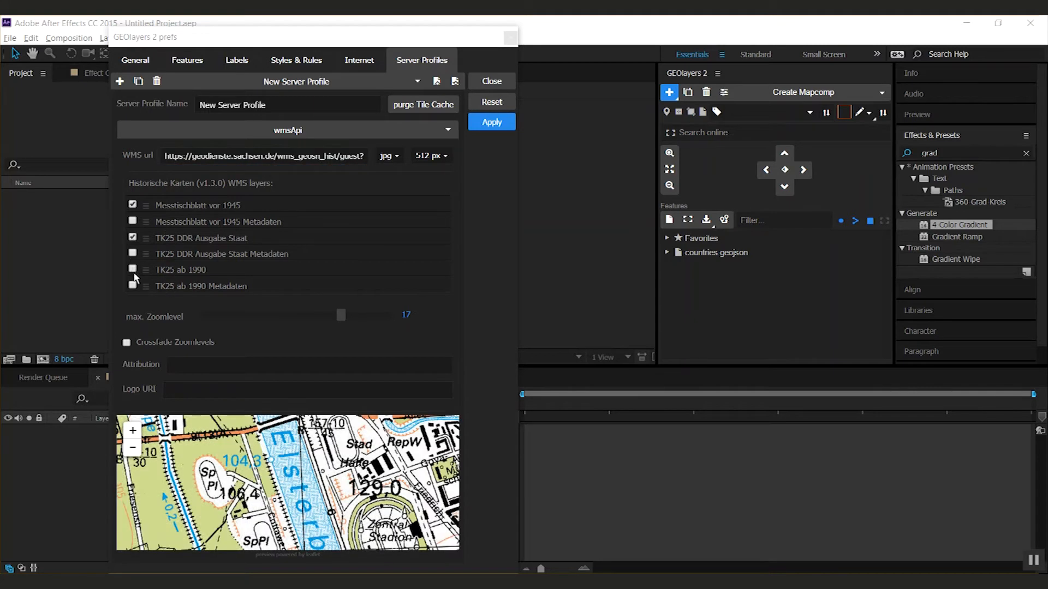
Step: Enable the TK25 ab 1990 layer and name the profile 'Historical Maps WMS'
click(132, 269)
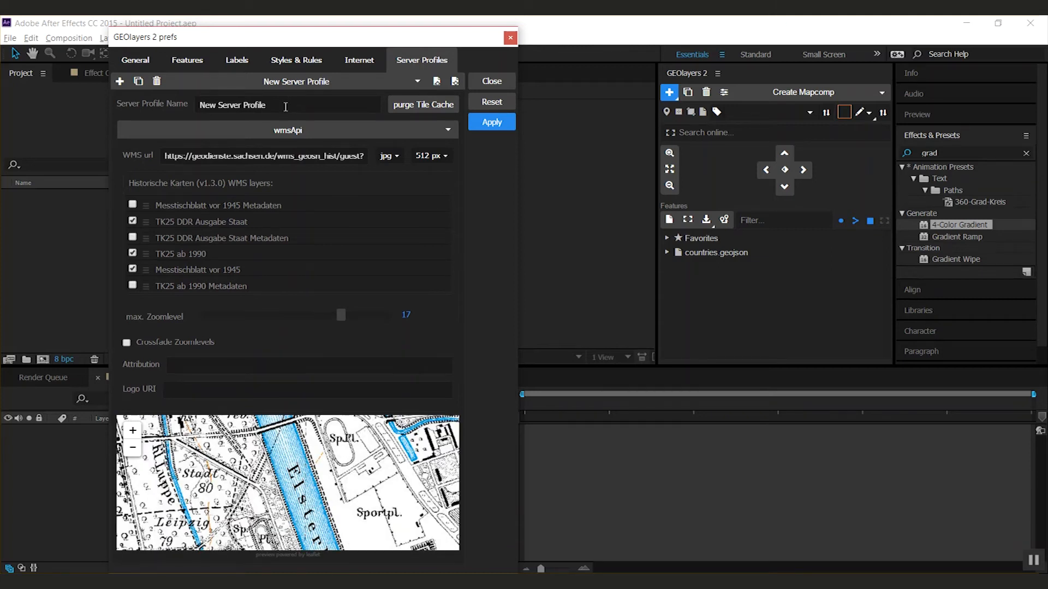
text(Historical Maps WMS)
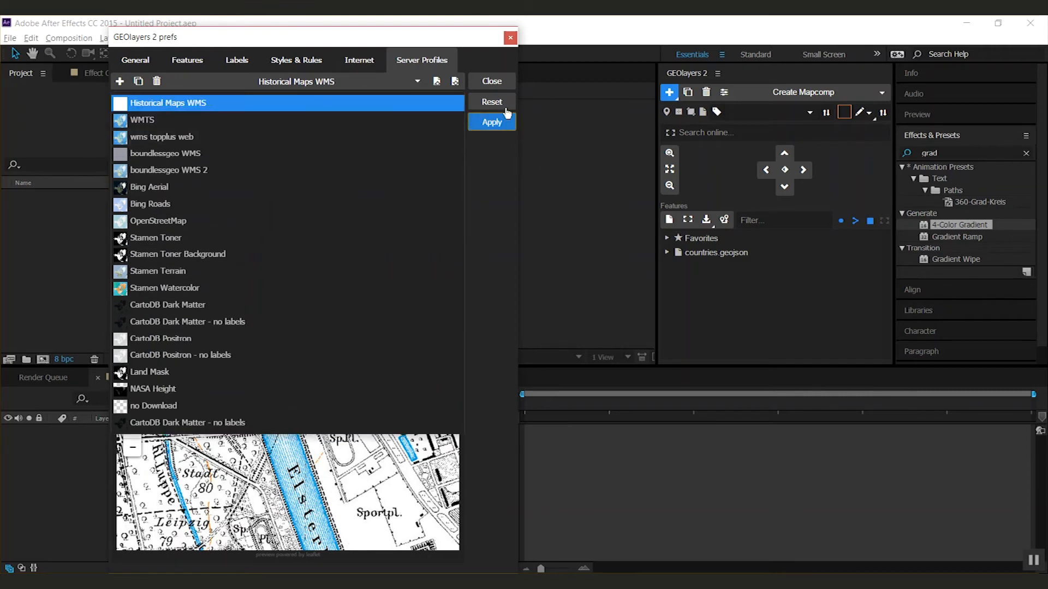
Step: Create Mapcomp 1 with the Historical Maps WMS server profile
click(490, 81)
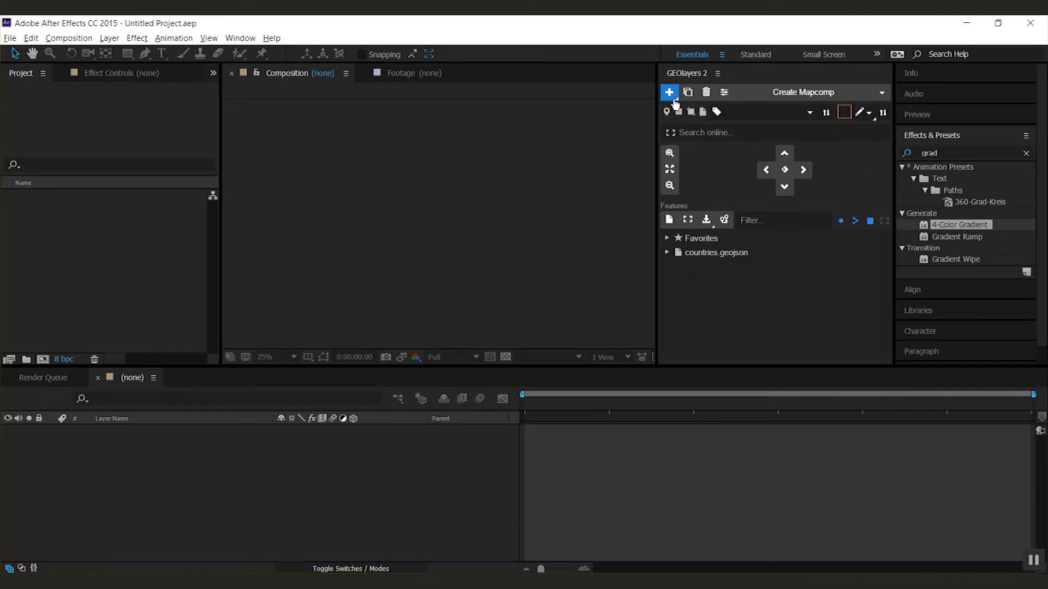
click(668, 92)
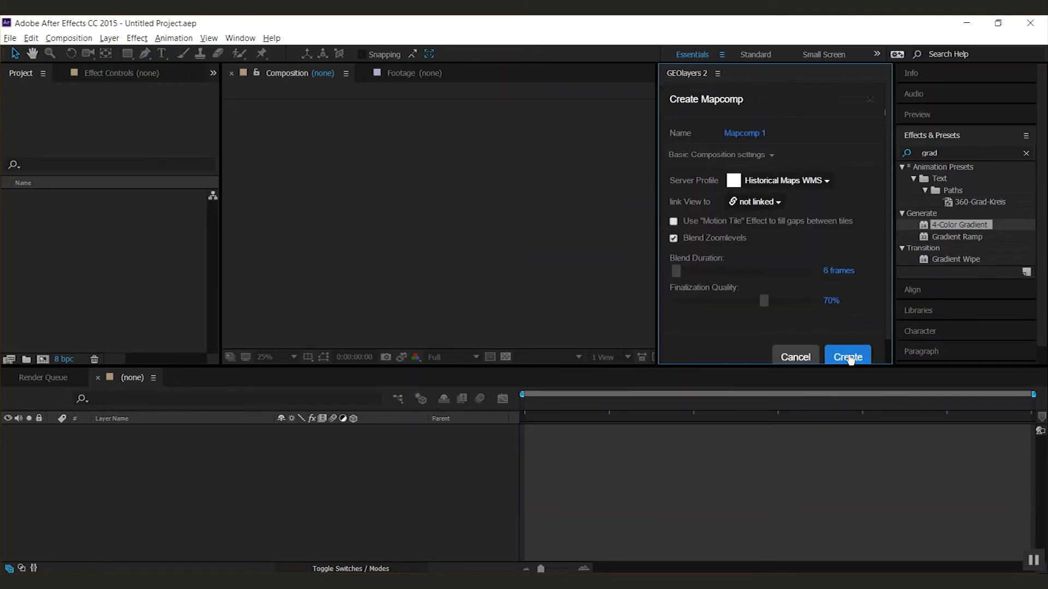
click(846, 357)
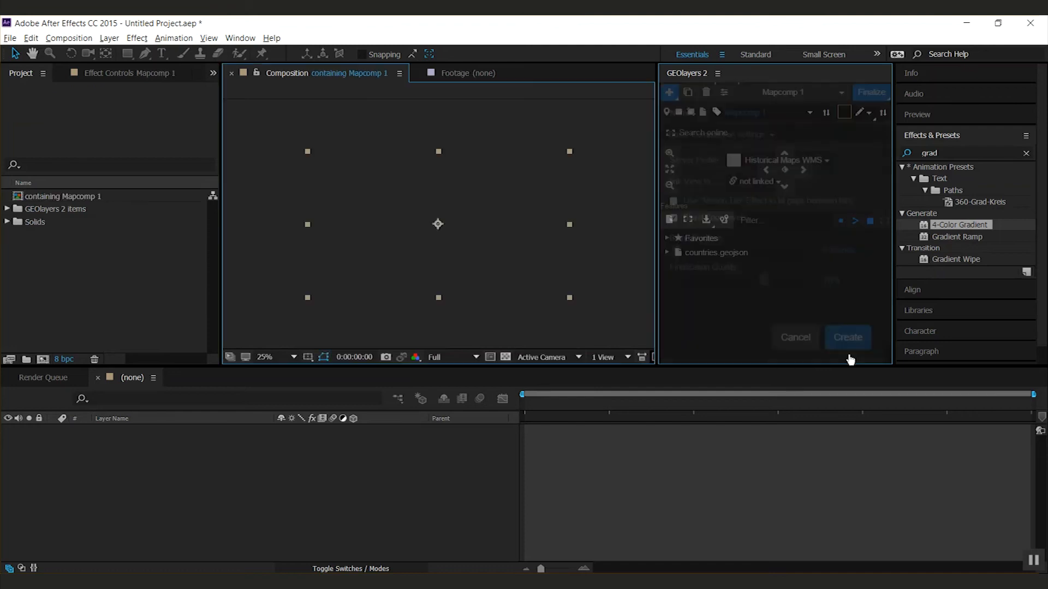
Step: Shift the map north to load historical Leipzig tiles into Mapcomp 1
click(847, 337)
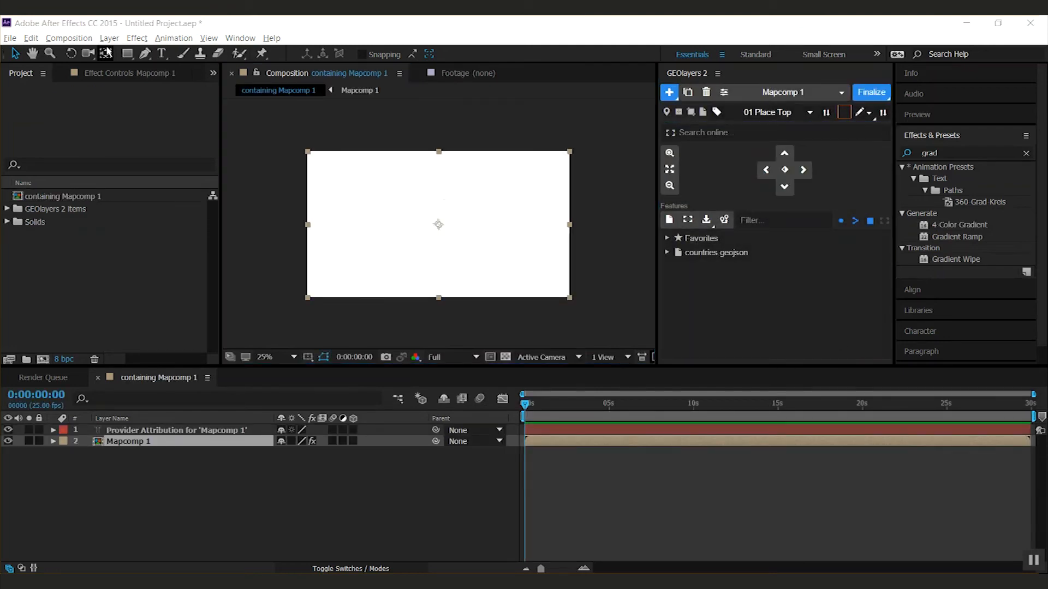
click(735, 132)
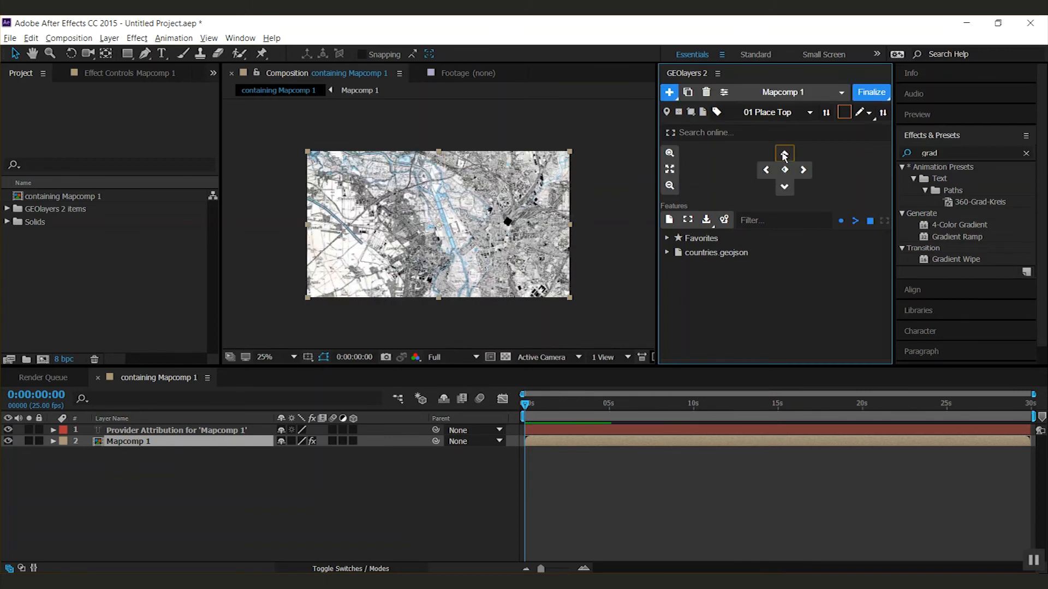
click(785, 153)
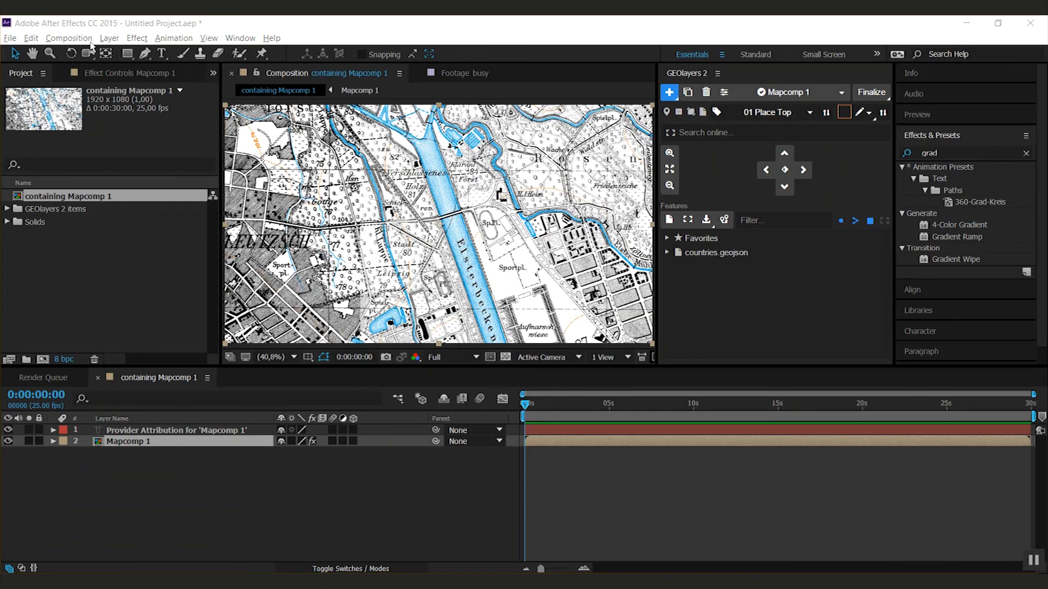